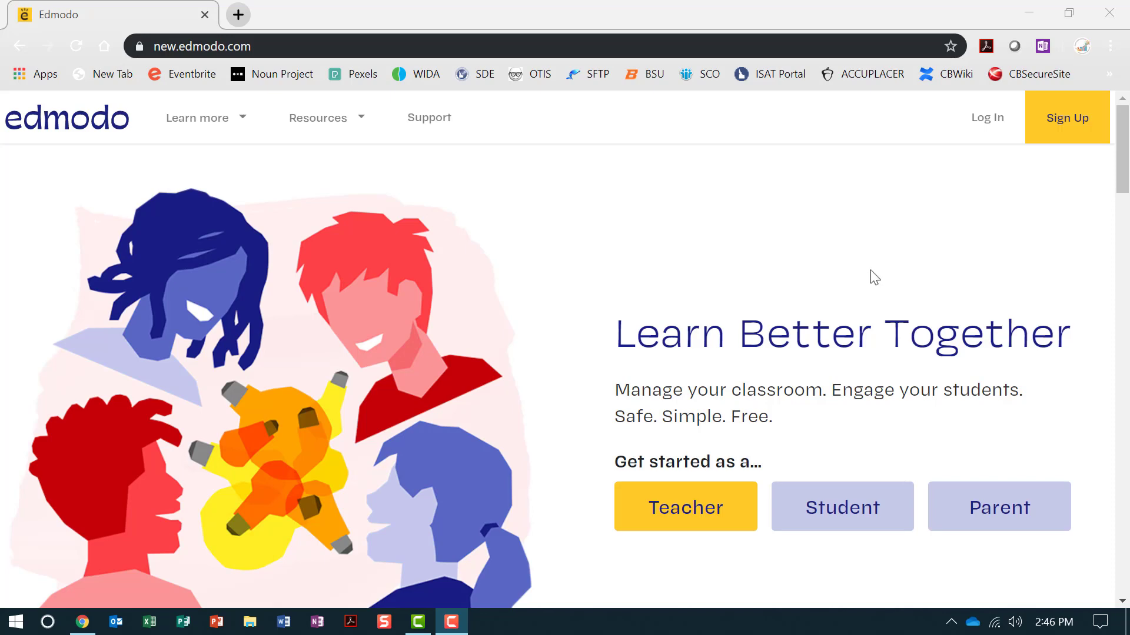
mouse_move(895, 263)
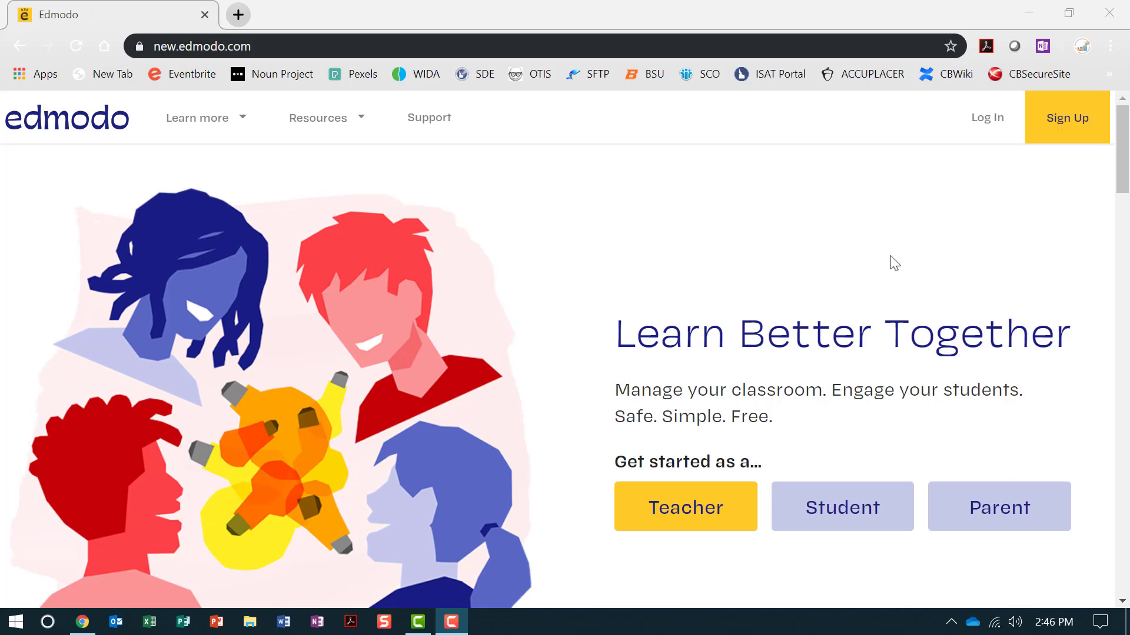
Choose I'm a Student from the Sign Up options in the top bar.
click(1066, 118)
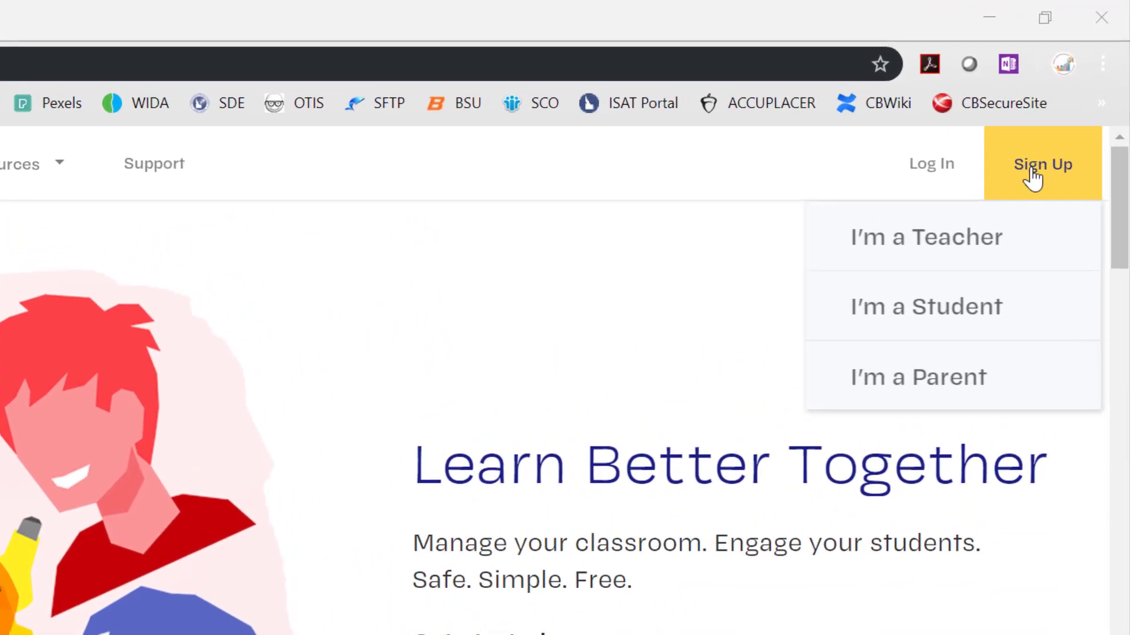
mouse_move(1009, 311)
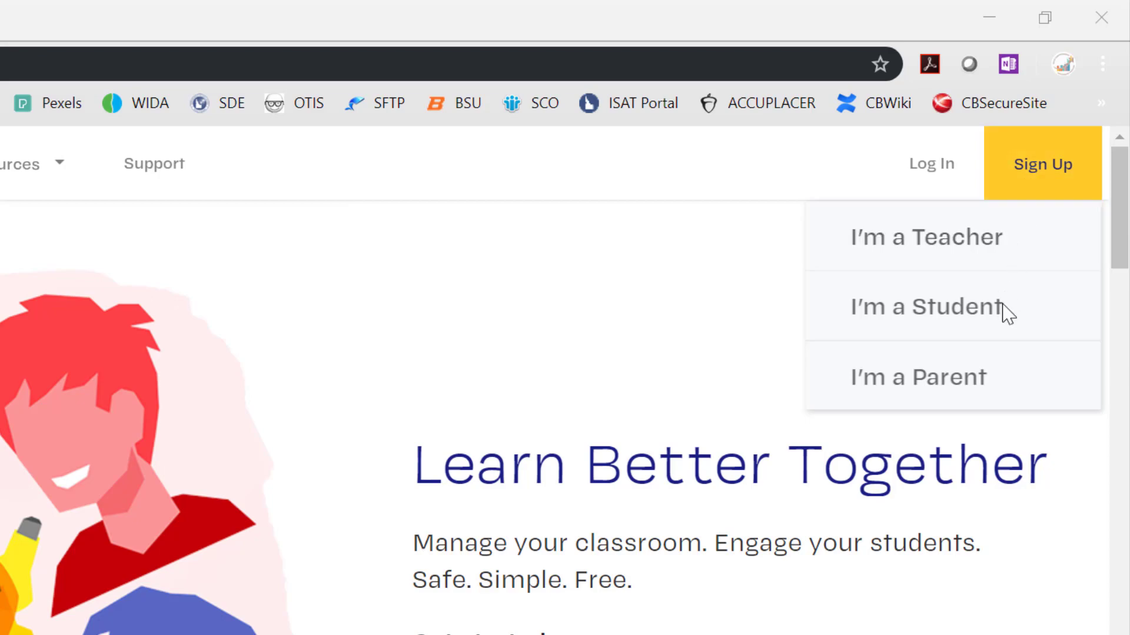
click(927, 306)
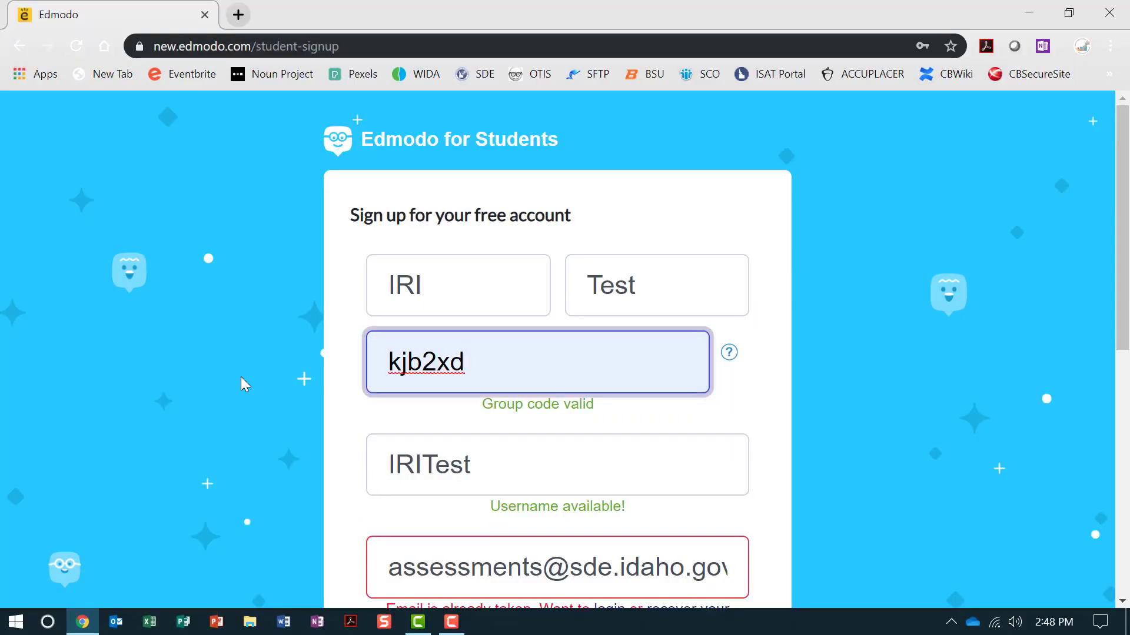
mouse_move(229, 310)
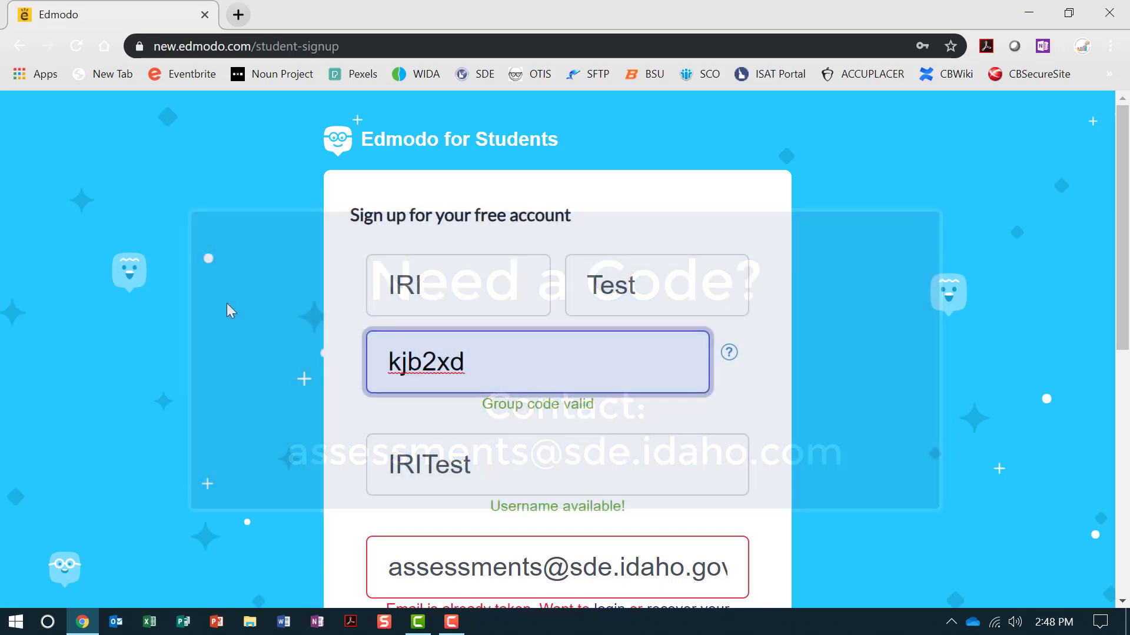
Submit the filled-in IRI Test student account form with Sign up for FREE.
scroll(down, 3)
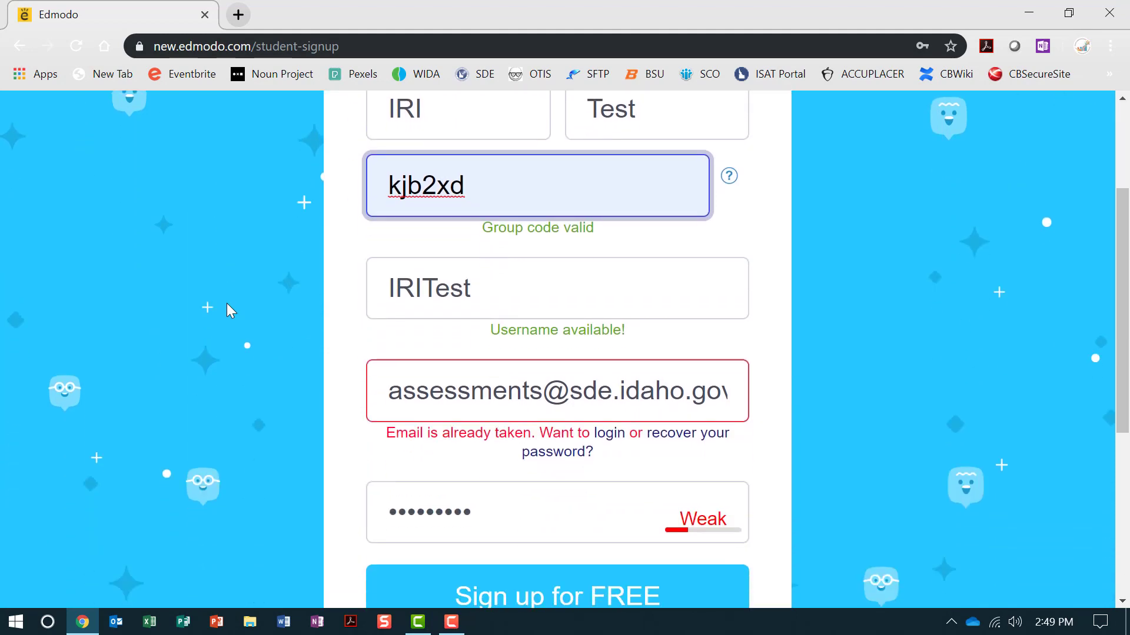
scroll(down, 3)
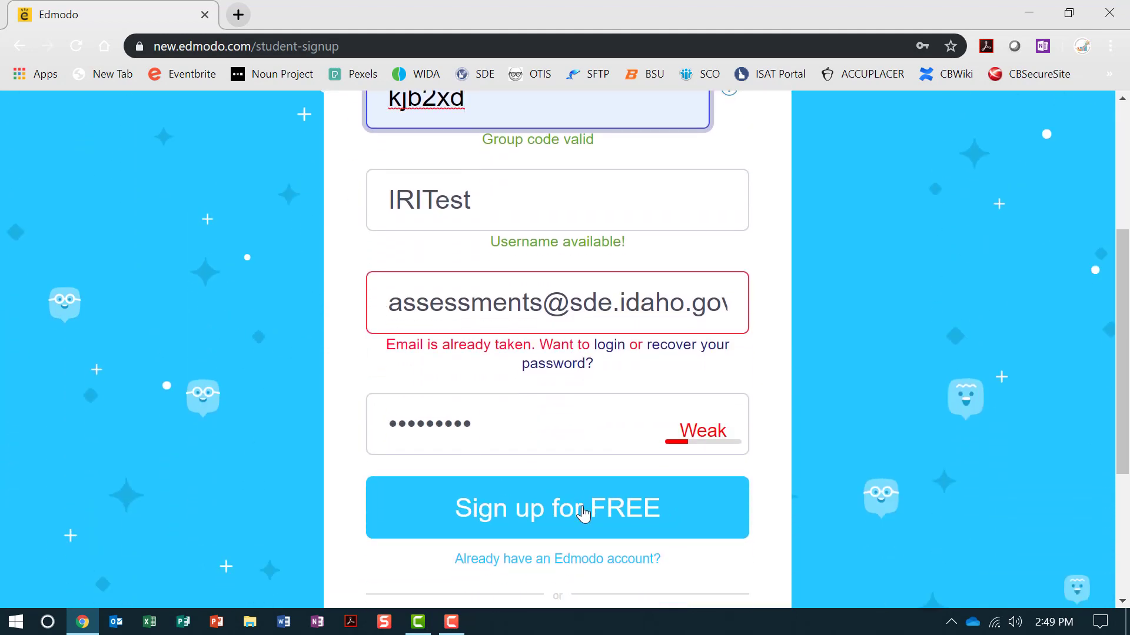
click(557, 507)
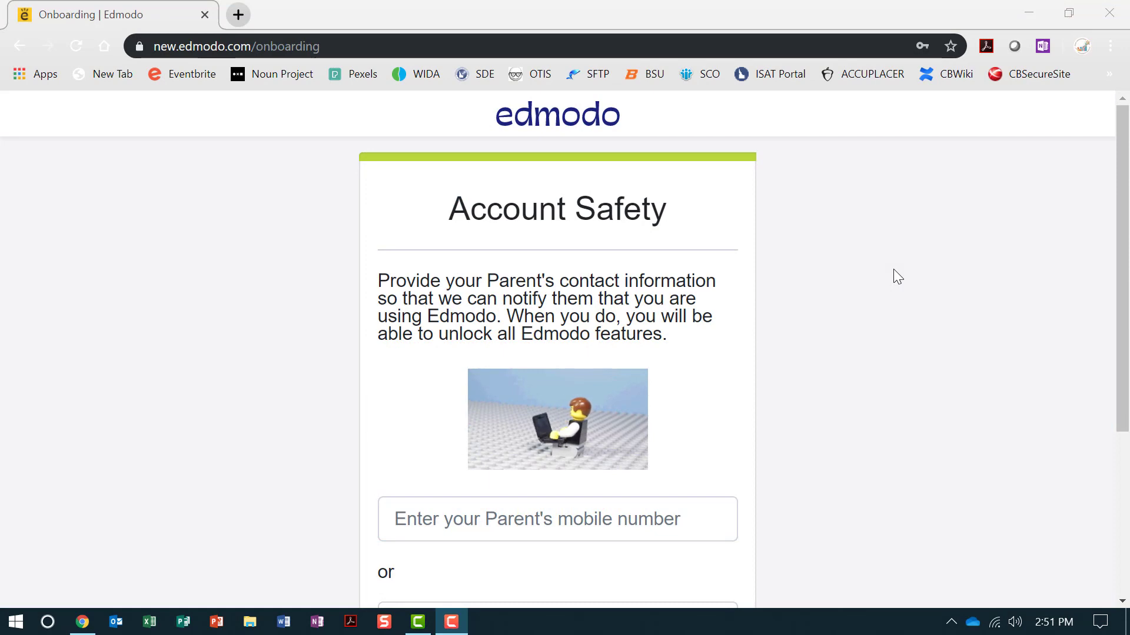
Skip the parent contact request on the Account Safety page.
scroll(down, 3)
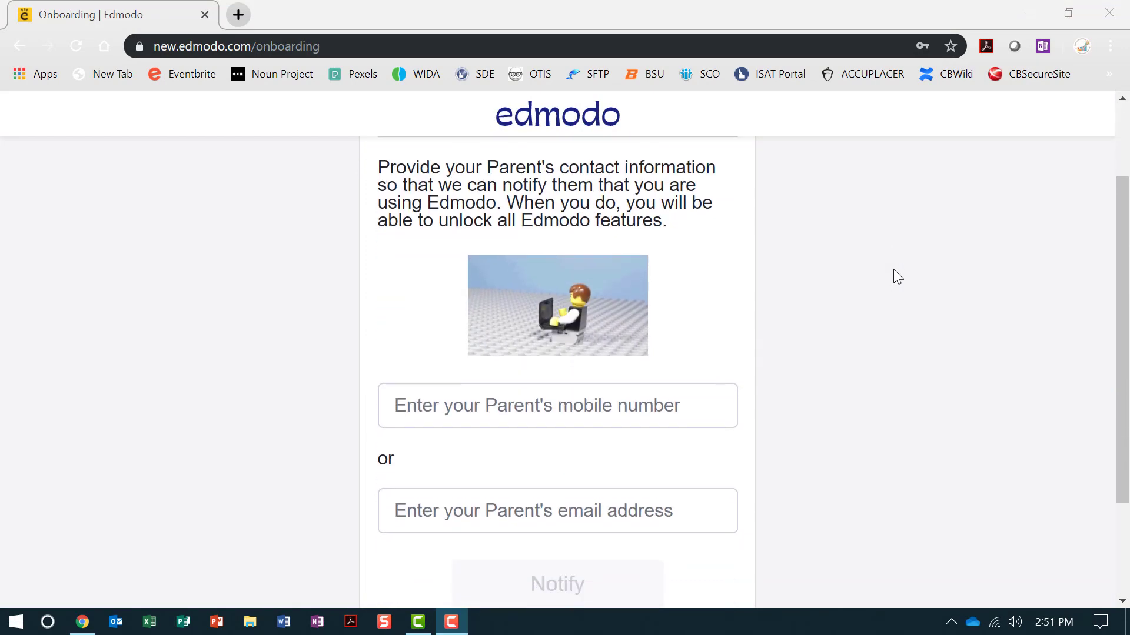
scroll(down, 3)
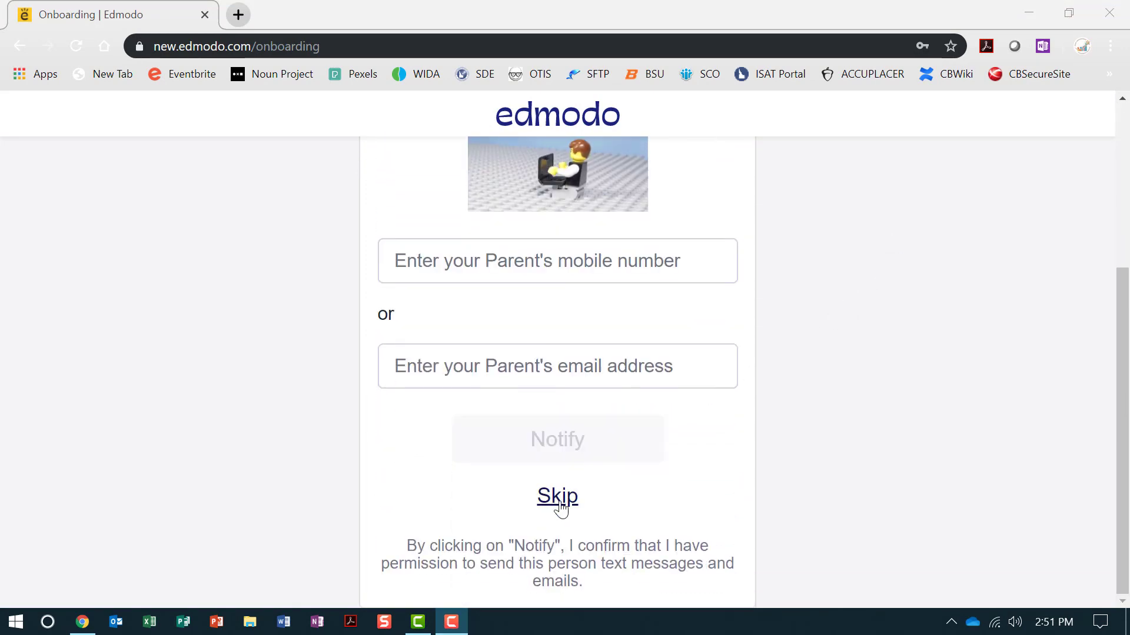
click(557, 496)
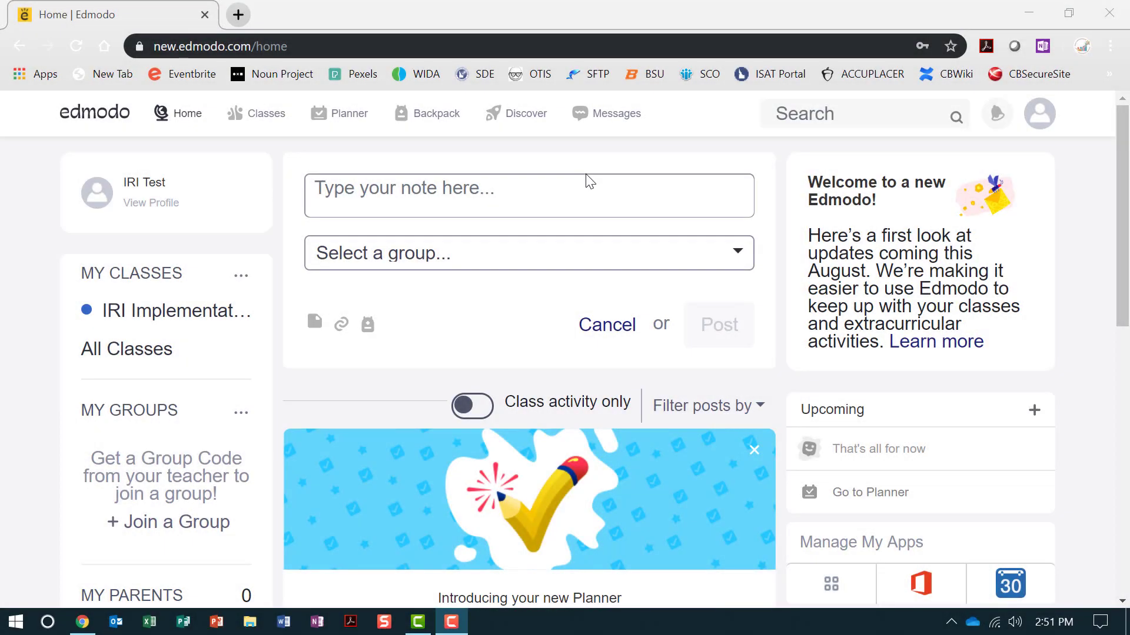
mouse_move(587, 177)
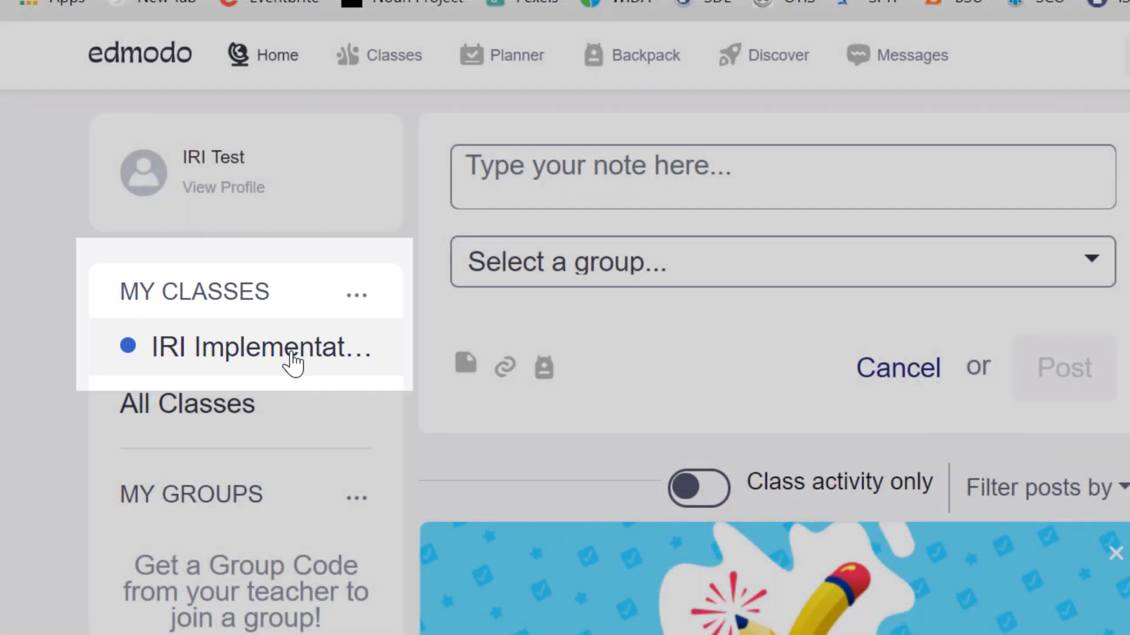
Open IRI Implementation Mini-Series Course from My Classes and browse its posts.
click(261, 347)
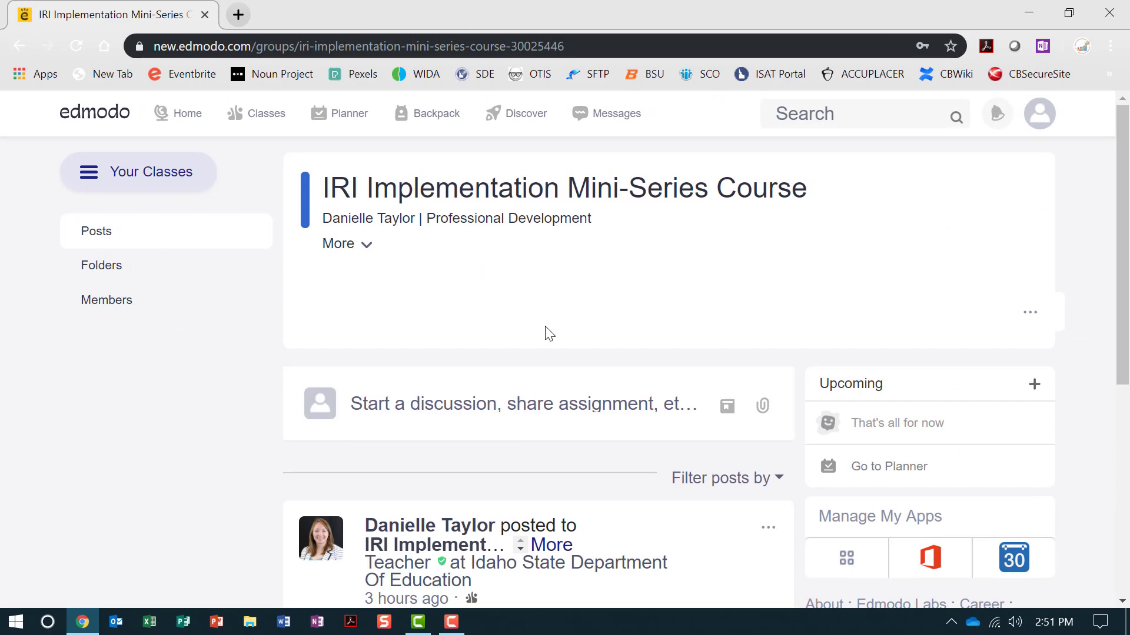
mouse_move(552, 332)
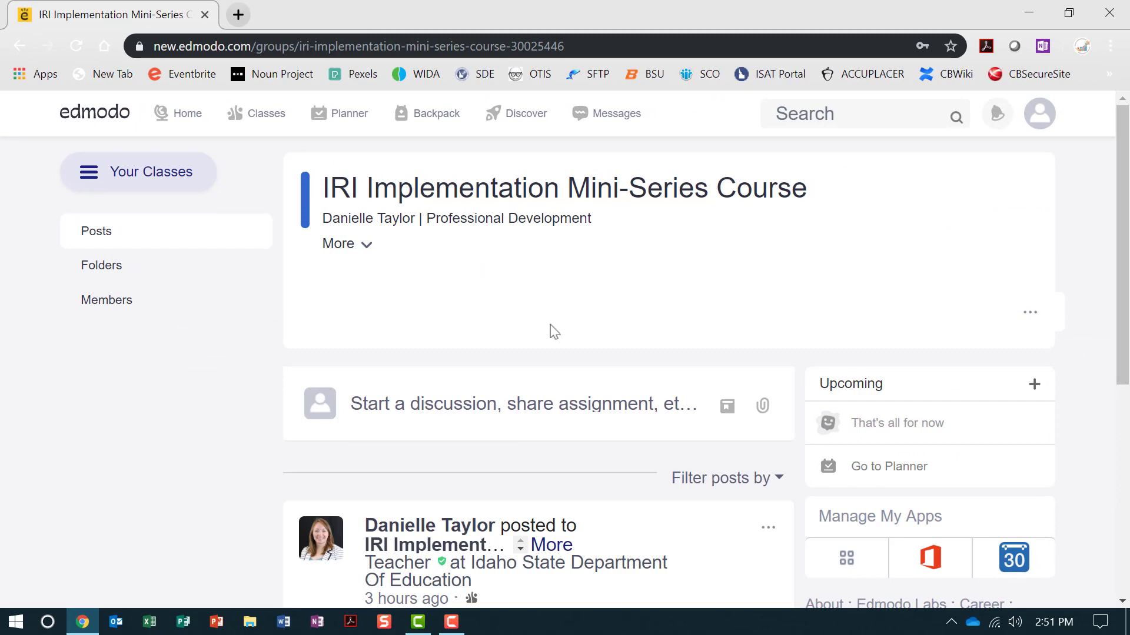
scroll(down, 3)
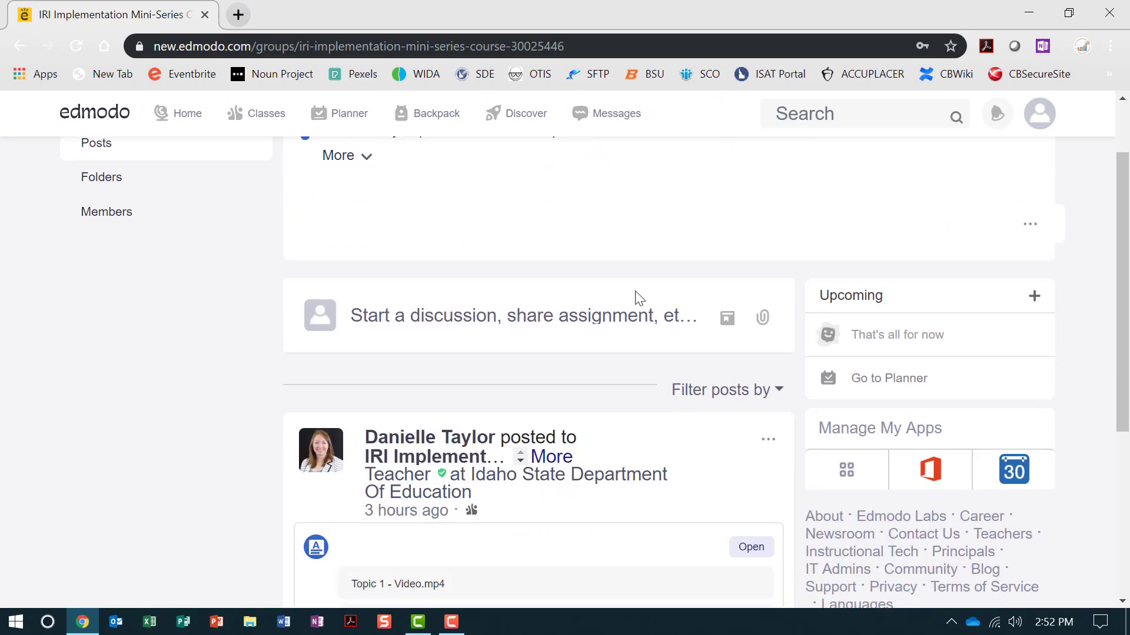
scroll(down, 3)
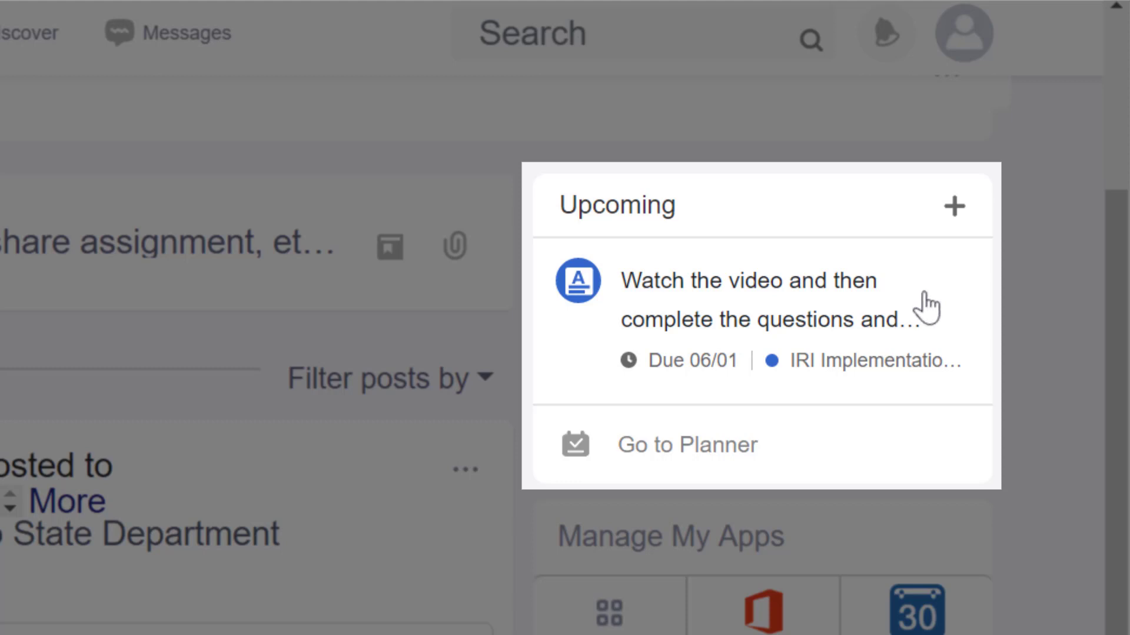
Open the upcoming assignment due 06/01 from the Upcoming panel.
click(774, 299)
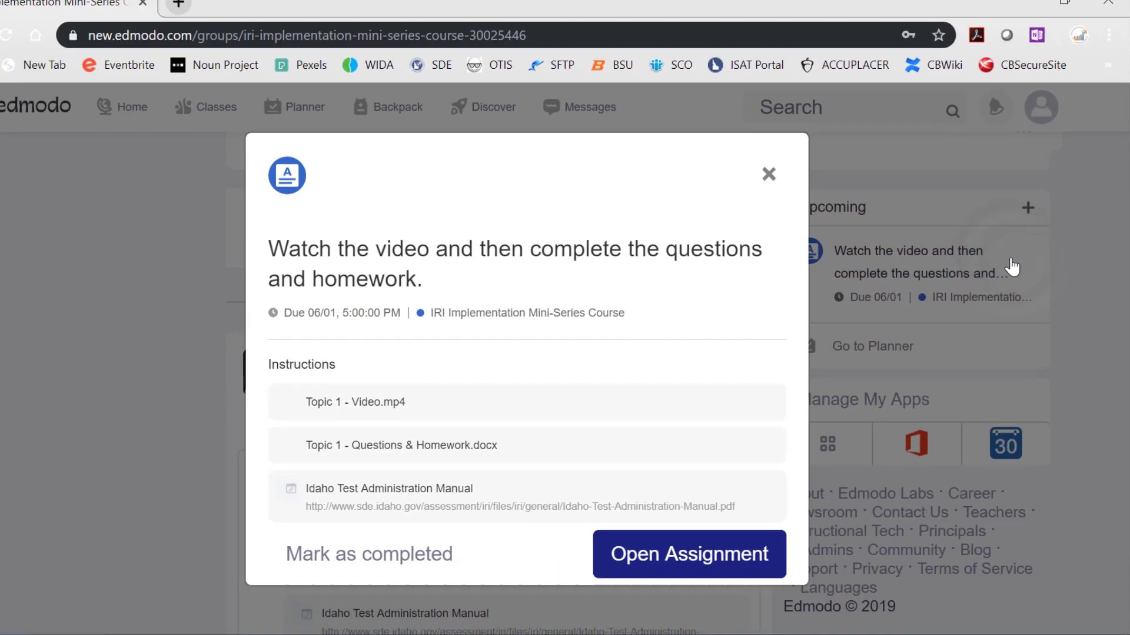
click(688, 554)
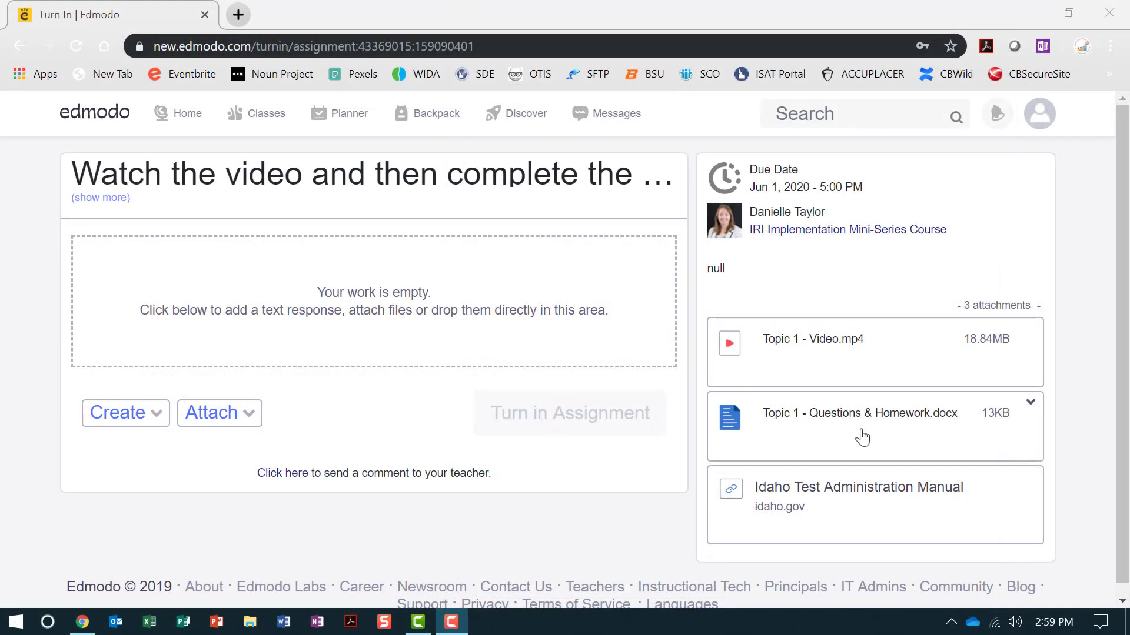
View Topic 1 - Questions & Homework.docx in Word Online reading view.
click(860, 413)
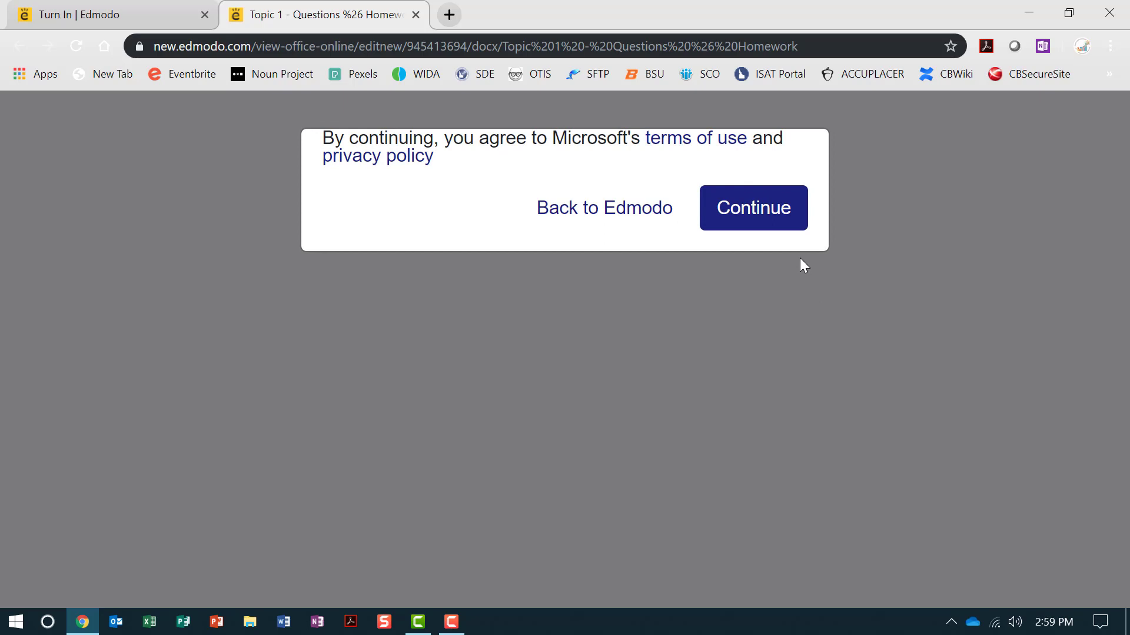
click(752, 207)
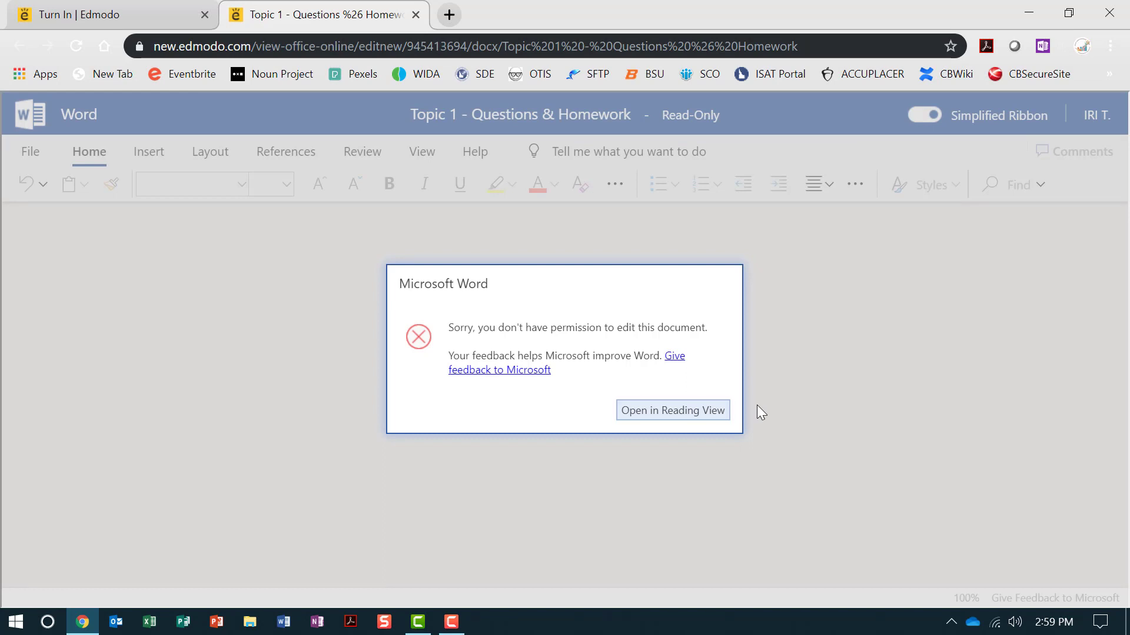
click(671, 410)
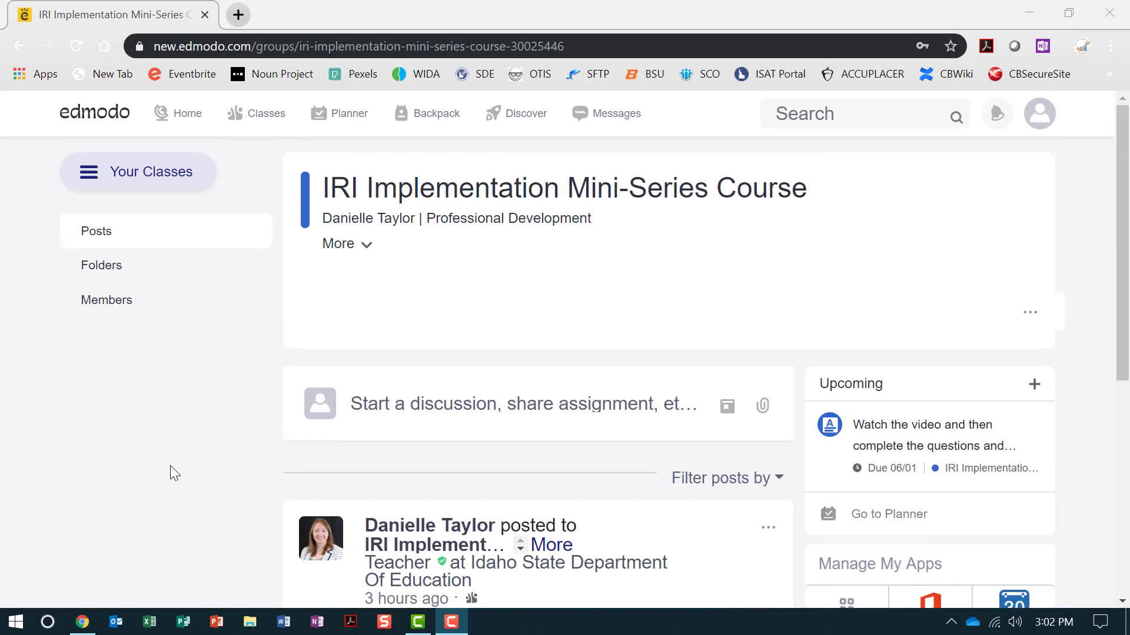
Reopen the assignment from the class post and show the Attach options.
scroll(down, 3)
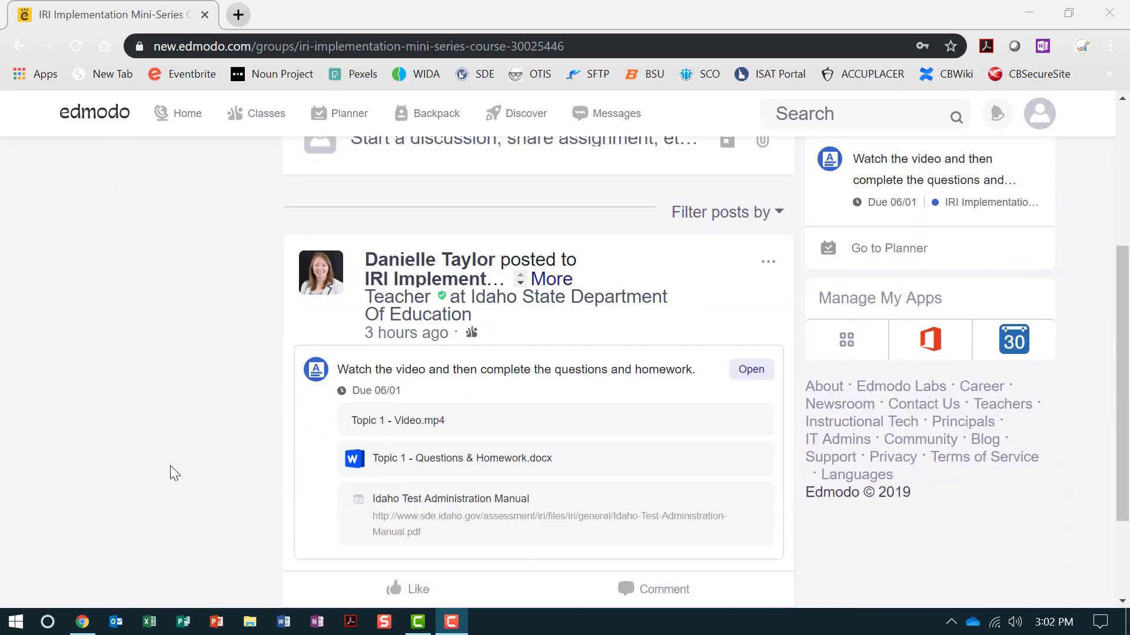
click(750, 369)
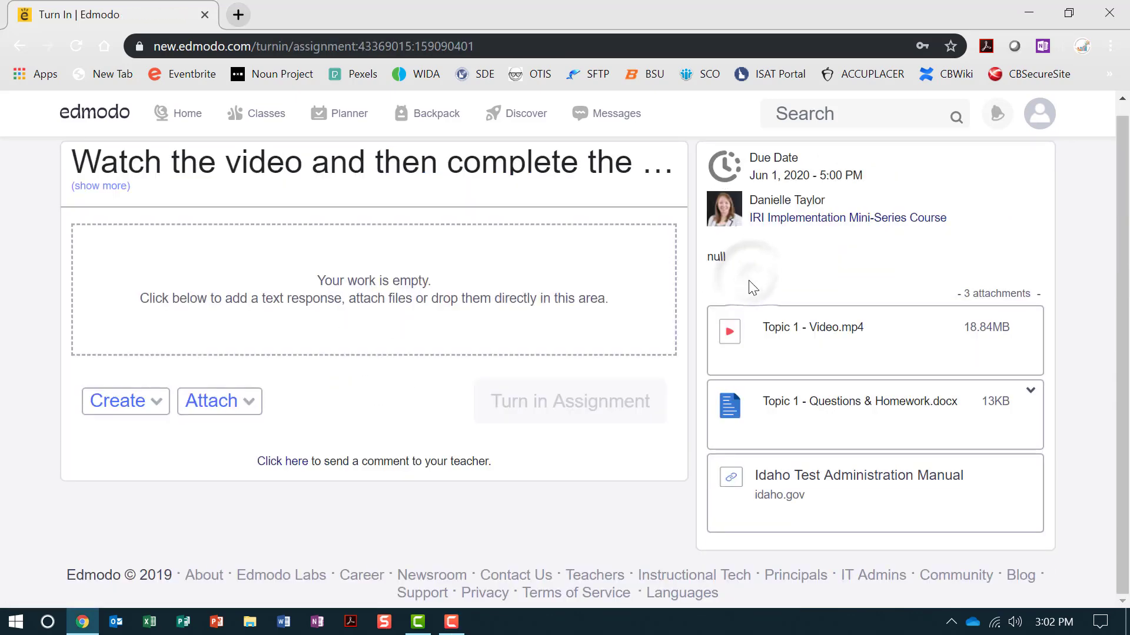
mouse_move(691, 316)
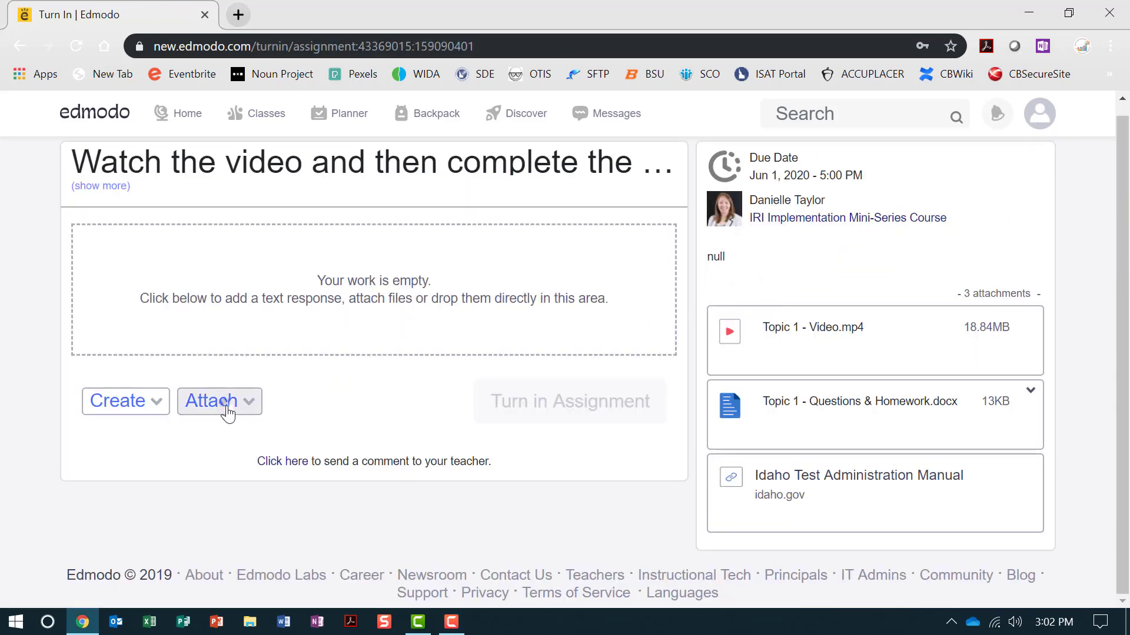
click(211, 402)
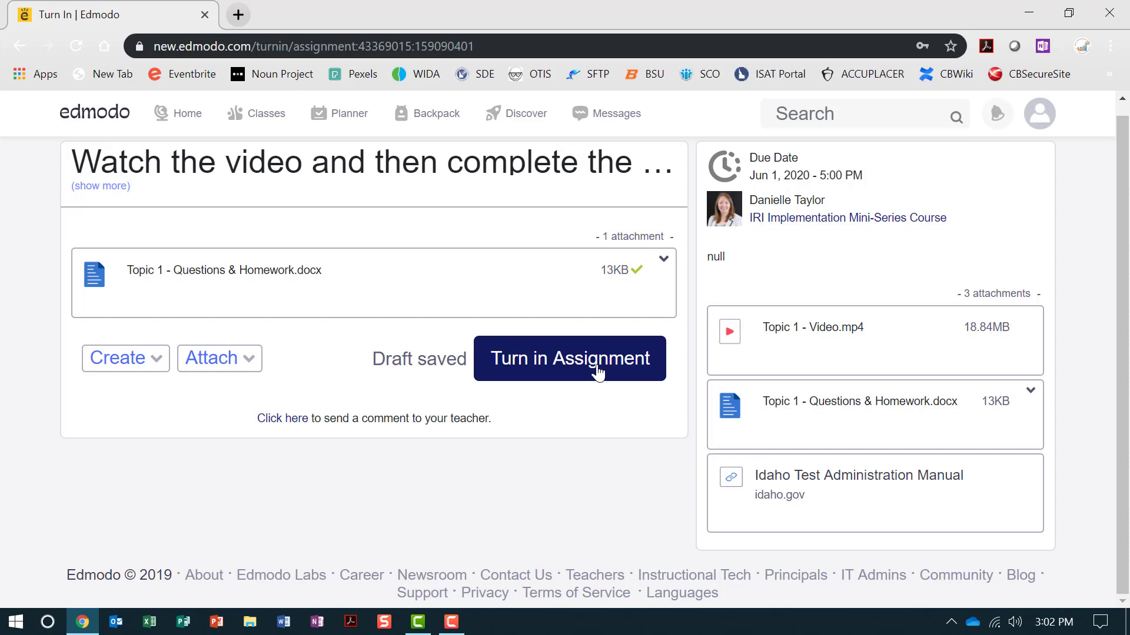
mouse_move(589, 370)
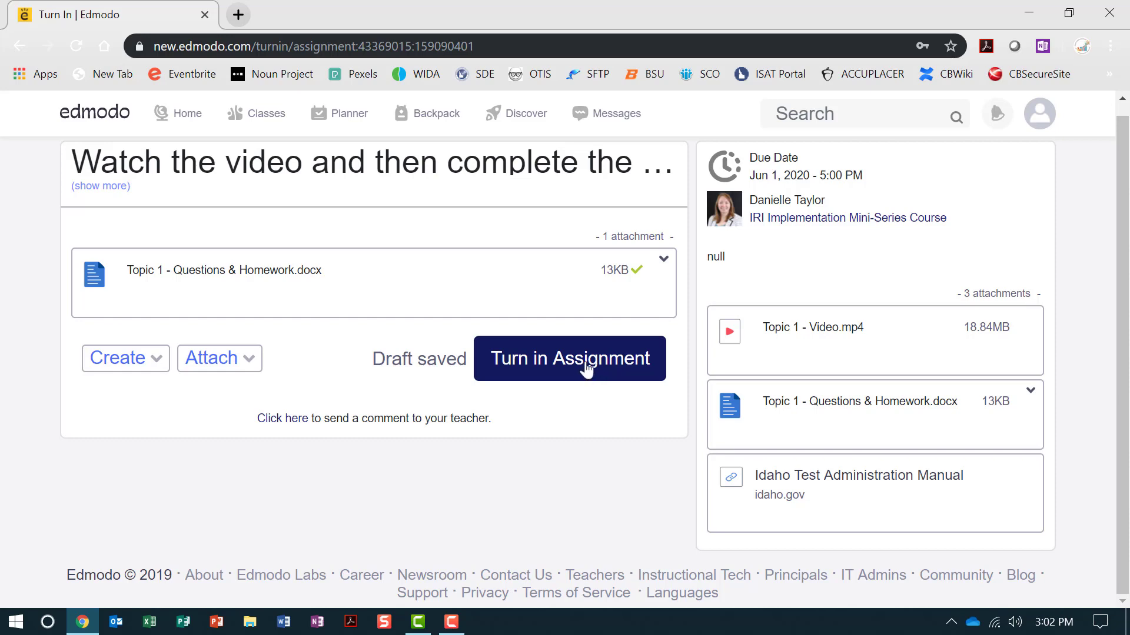
Turn in the assignment with the homework document and confirm submission.
click(568, 359)
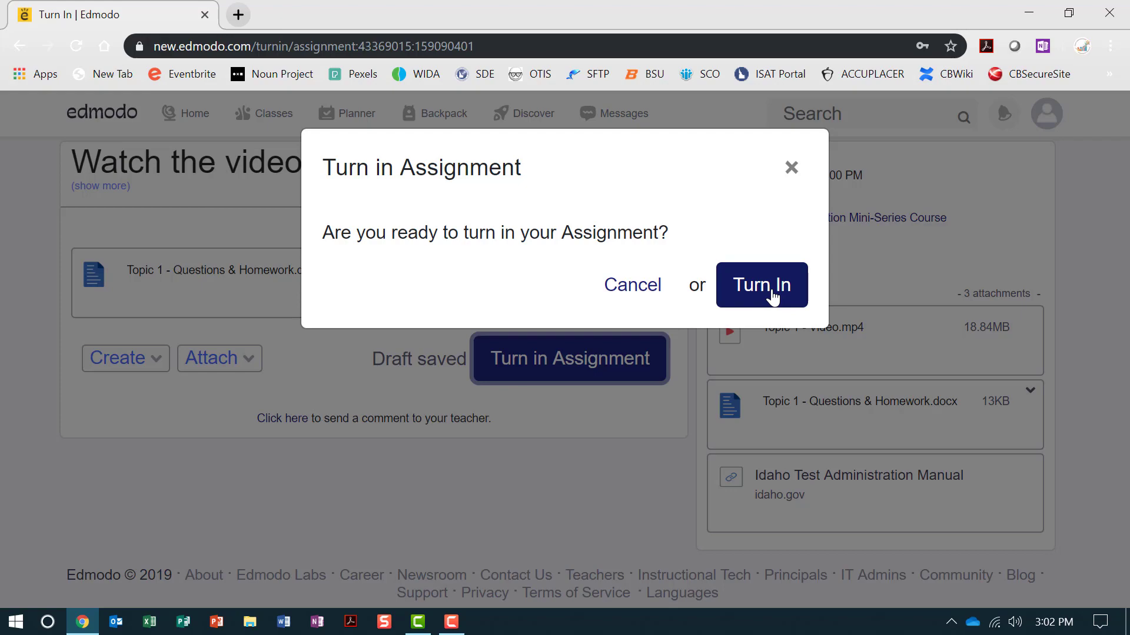
click(760, 285)
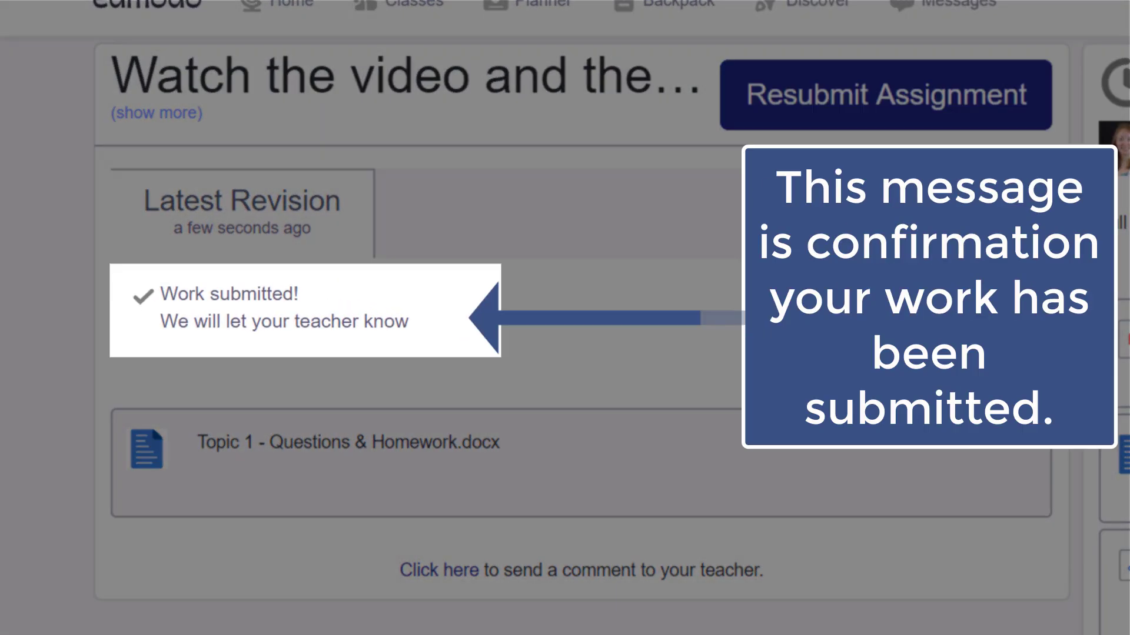